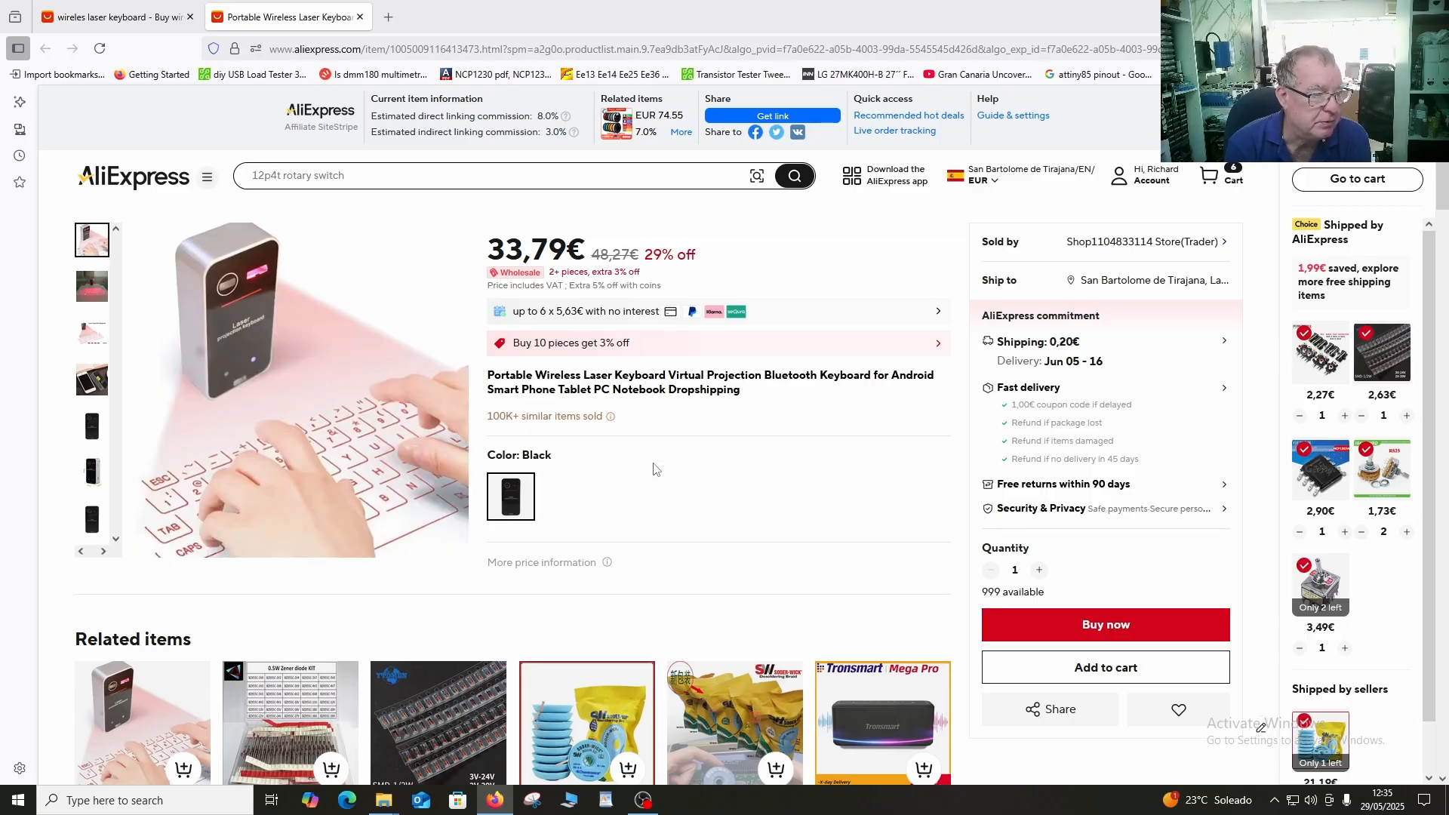
mouse_move(779, 492)
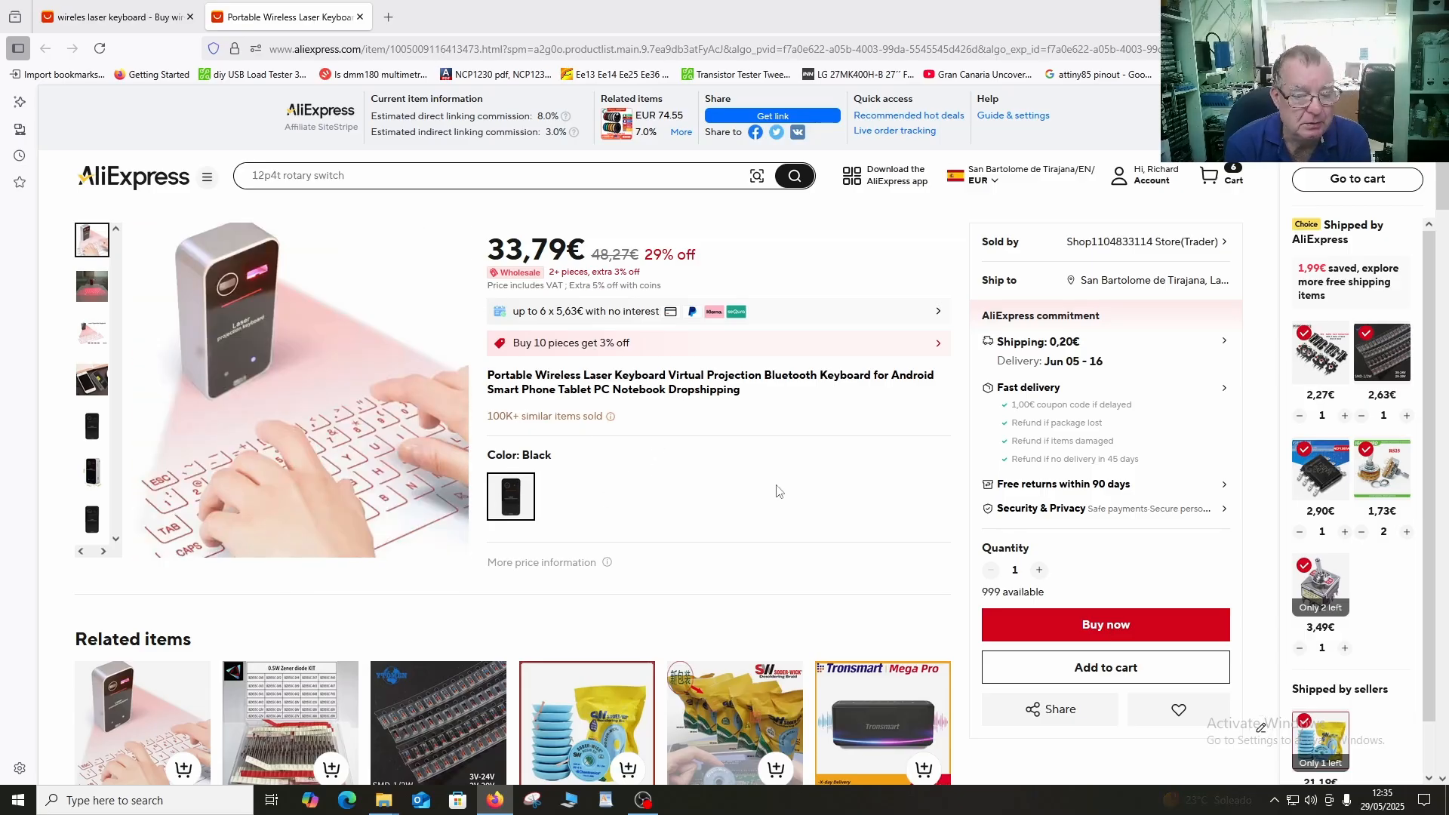